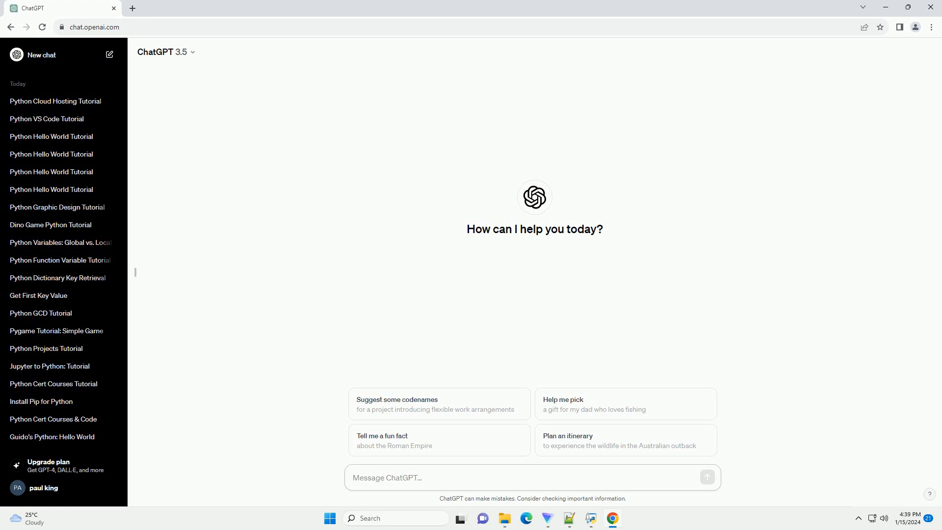
Ask ChatGPT for a step-by-step tutorial on adding Python to PATH in Windows 10.
click(445, 477)
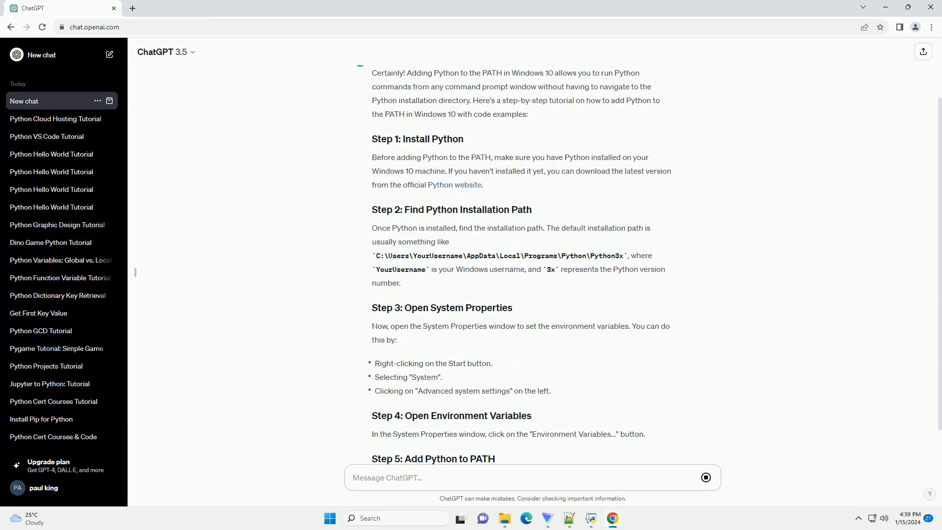
Scroll through the generating reply down to Step 7 and the python --version verification.
scroll(down, 3)
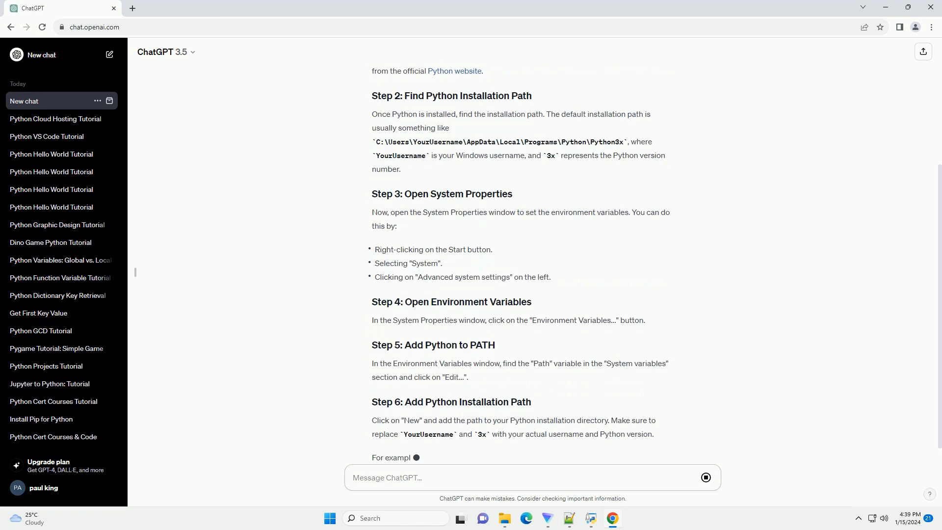
scroll(down, 3)
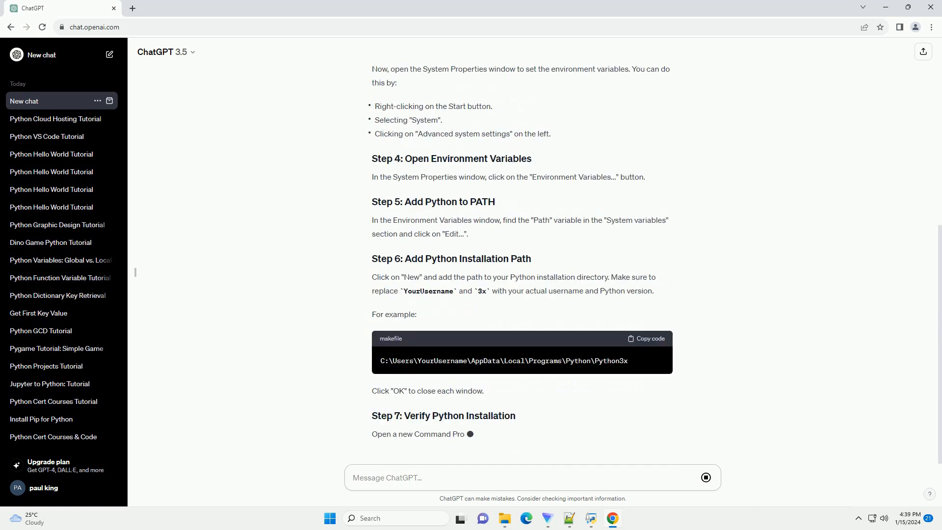
scroll(down, 3)
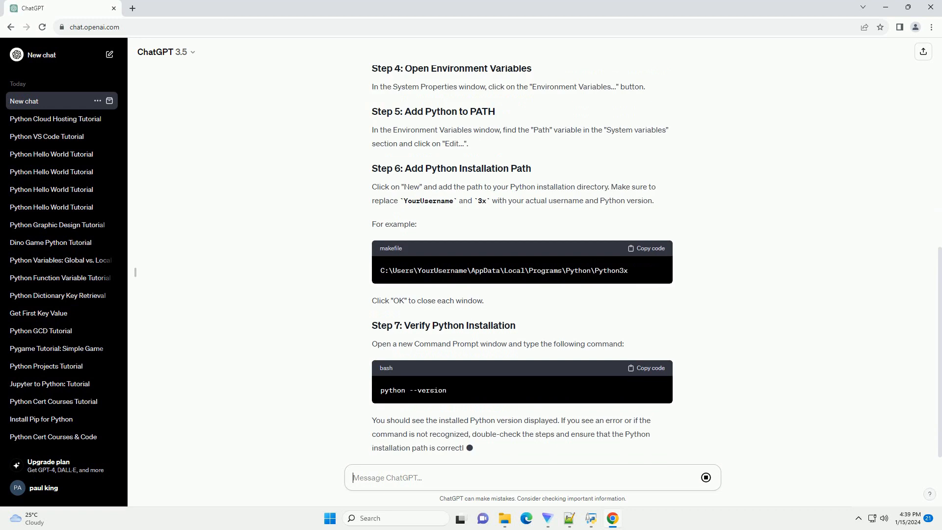